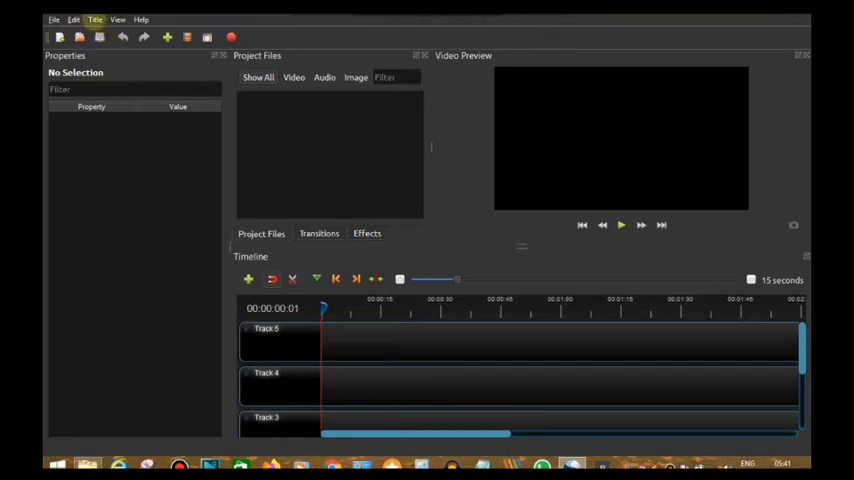
- Start a new title and scroll the template gallery down to the Smoke templates
left_click(96, 20)
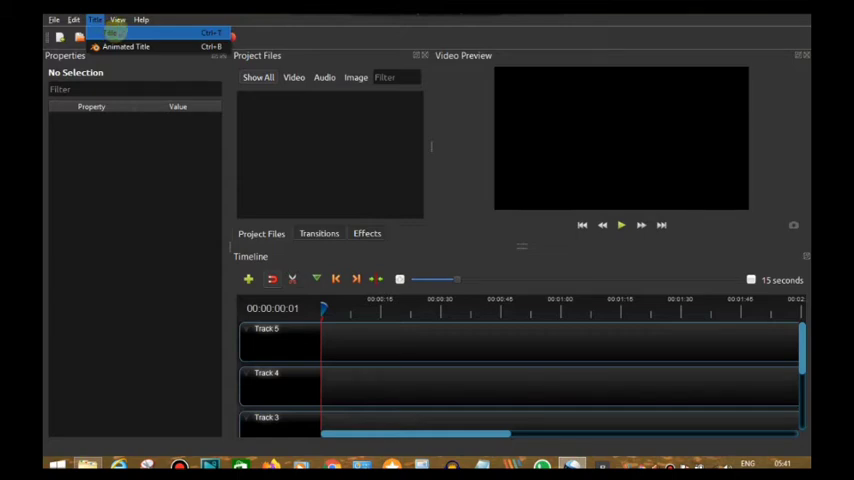
left_click(124, 48)
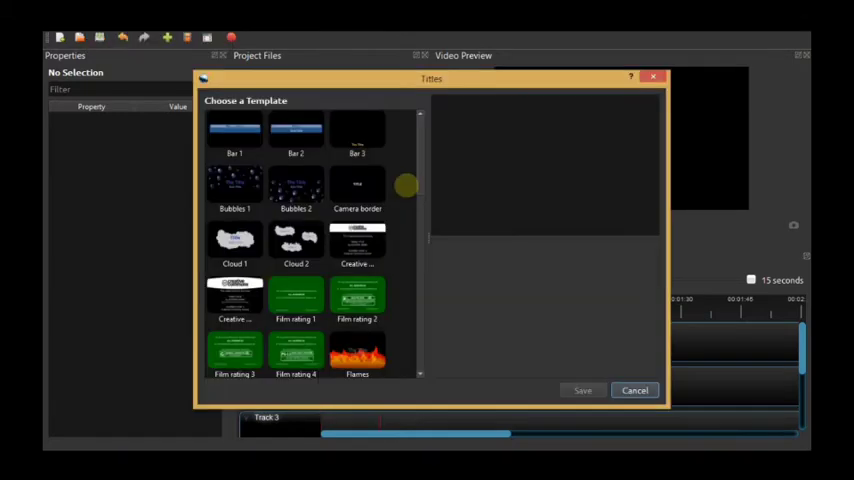
scroll("down", 3)
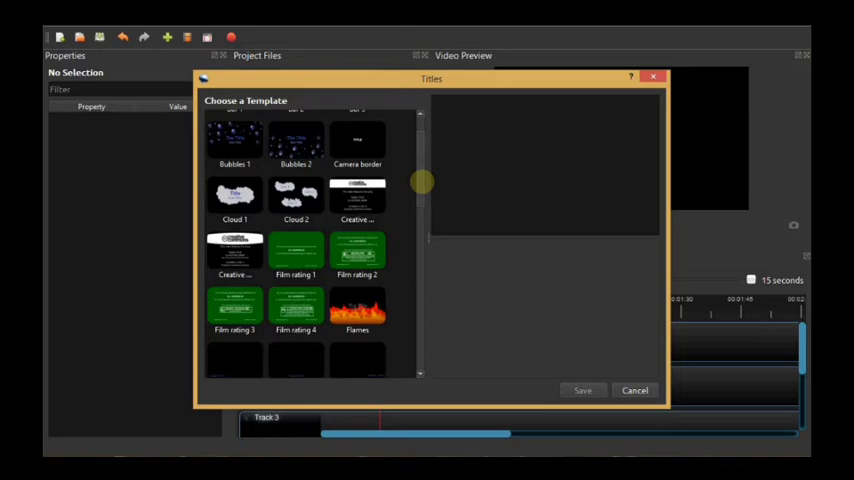
scroll("down", 3)
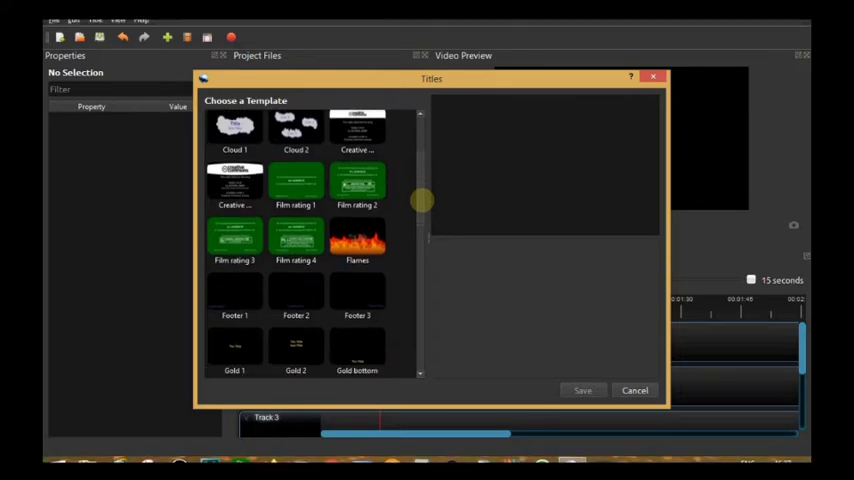
scroll("down", 3)
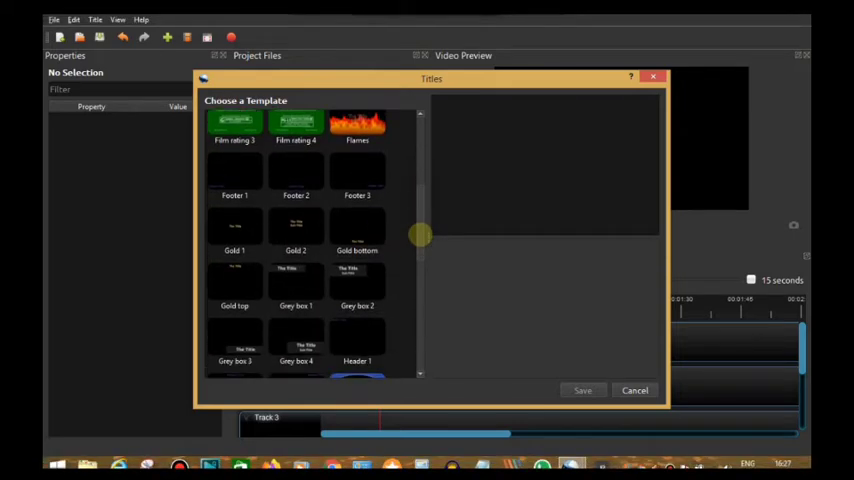
scroll("down", 3)
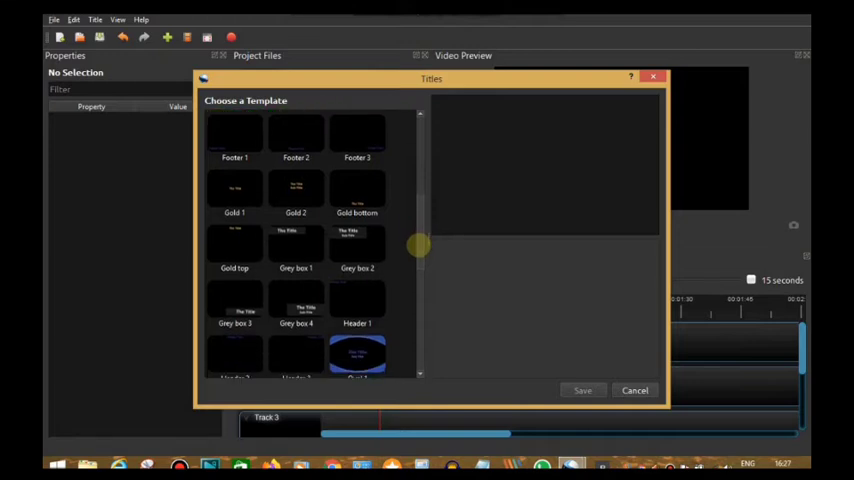
scroll("down", 3)
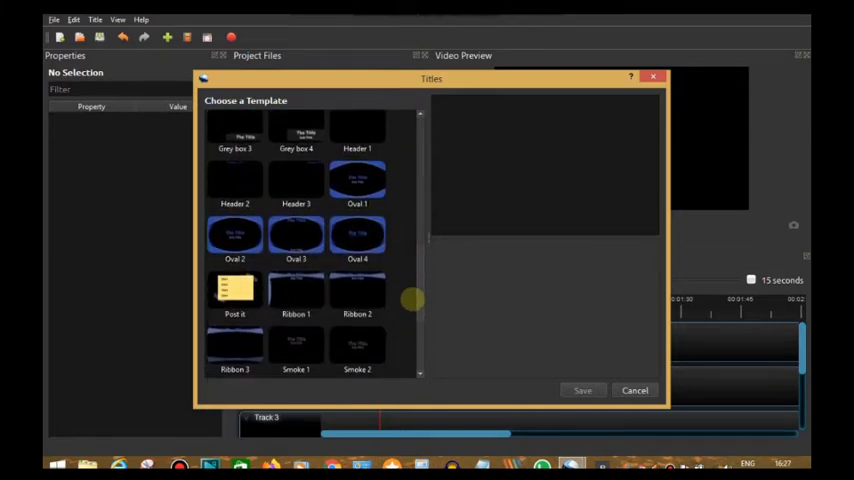
scroll("down", 3)
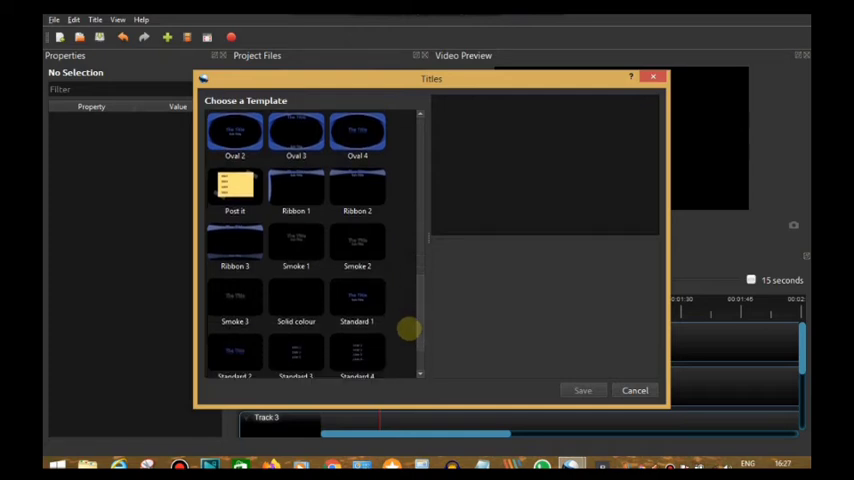
scroll("down", 3)
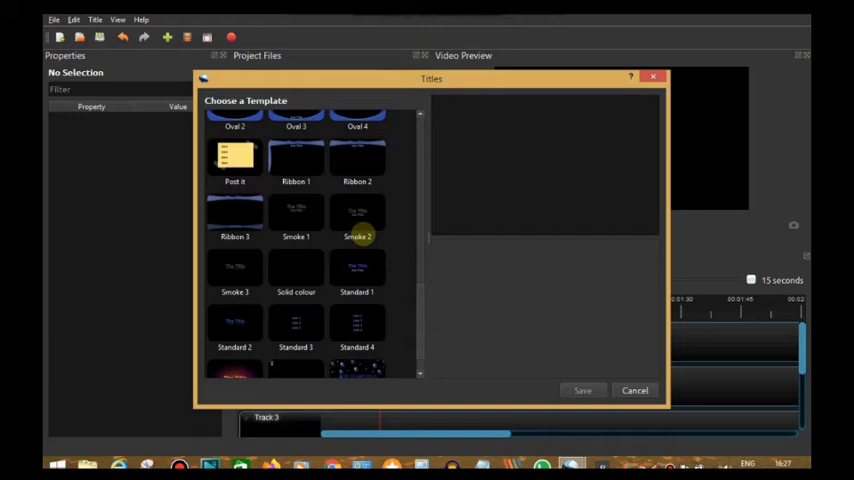
- Load the Smoke 2 template, select the Line 1 text and bring up its font settings
left_click(356, 216)
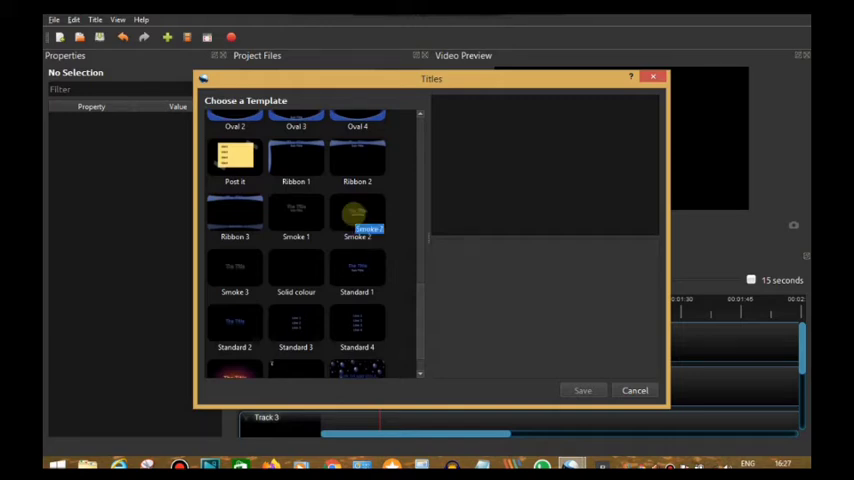
left_click(356, 216)
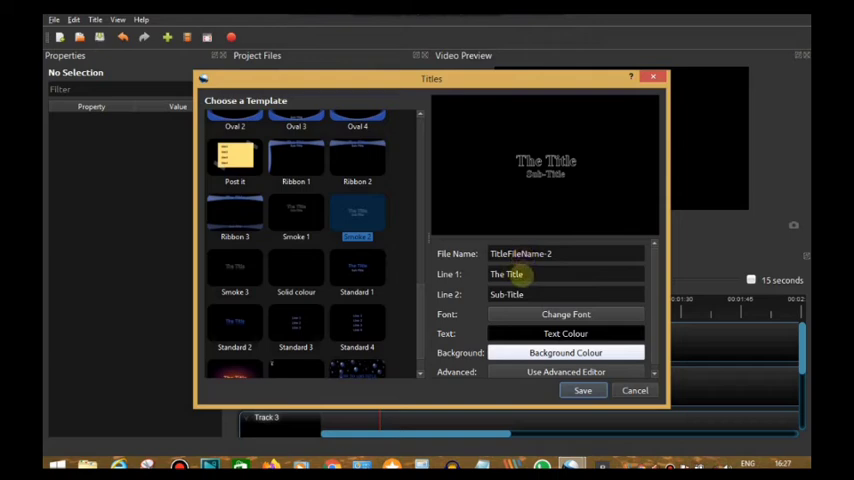
triple_click(520, 274)
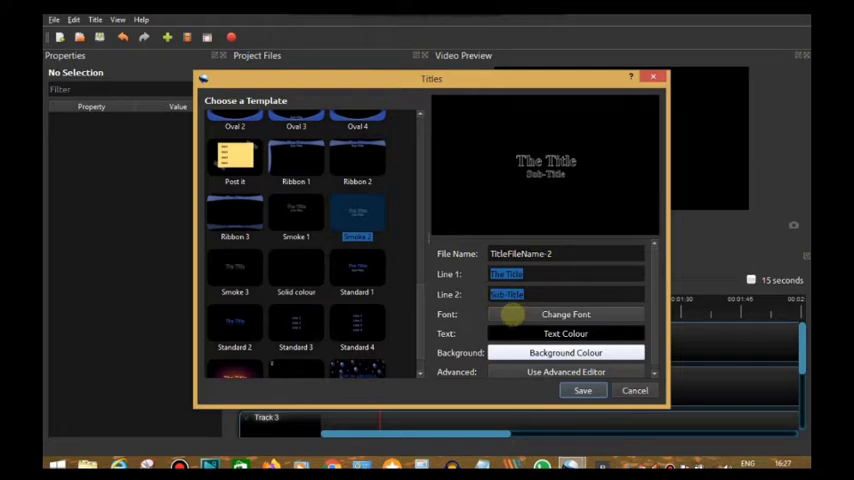
left_click(566, 314)
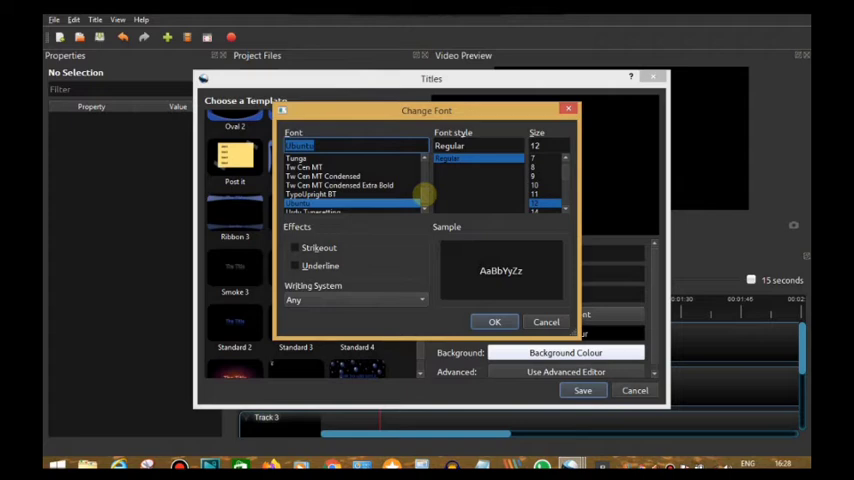
- Give the title text a new font at size 10 and confirm it
scroll("down", 3)
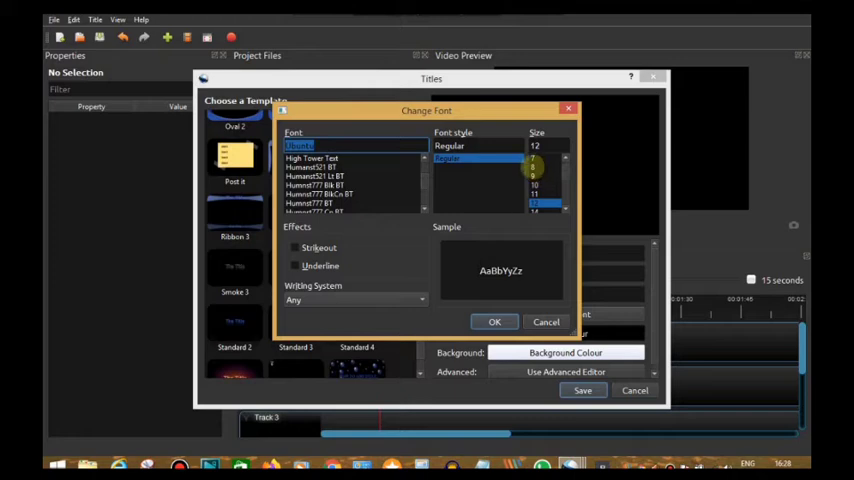
left_click(532, 144)
type("10")
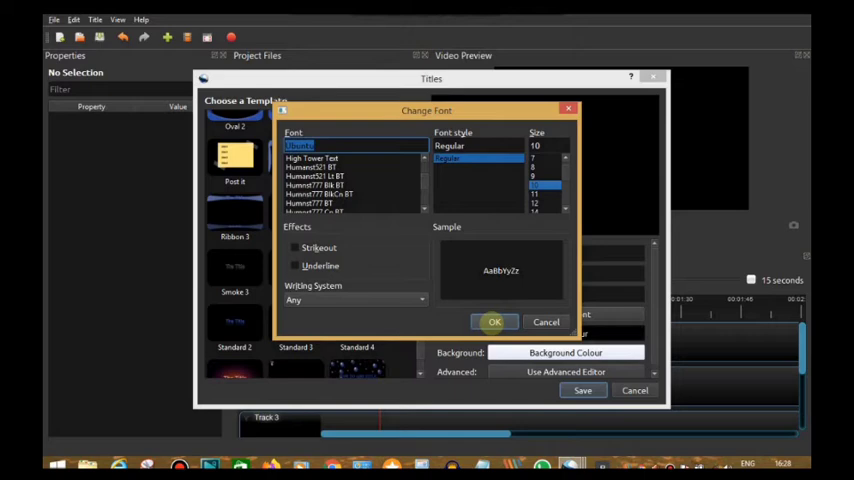
left_click(494, 320)
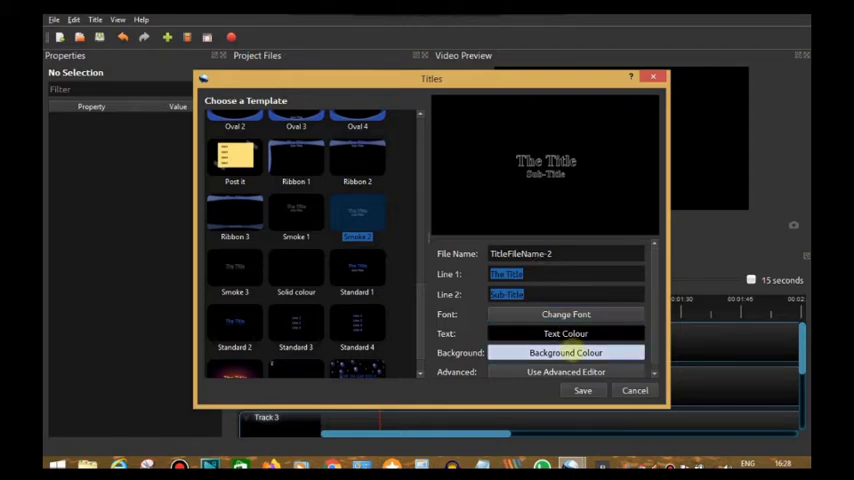
- Give the title a pale background colour and save it into the project
left_click(564, 352)
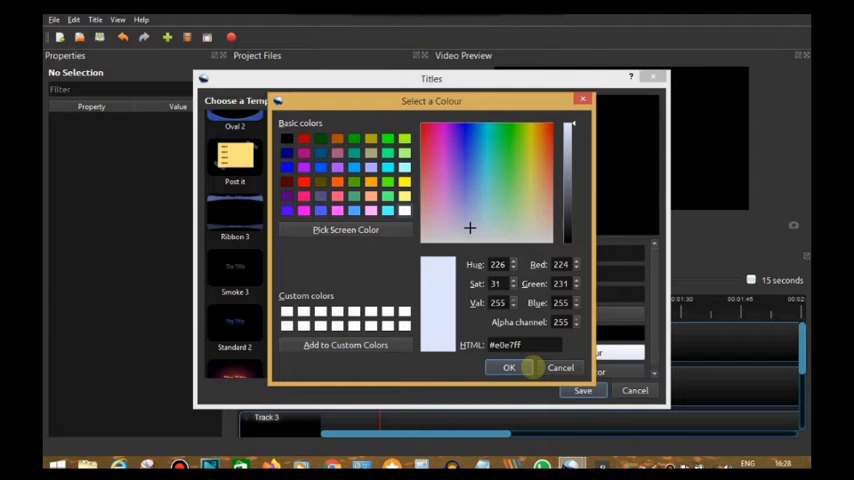
left_click(508, 368)
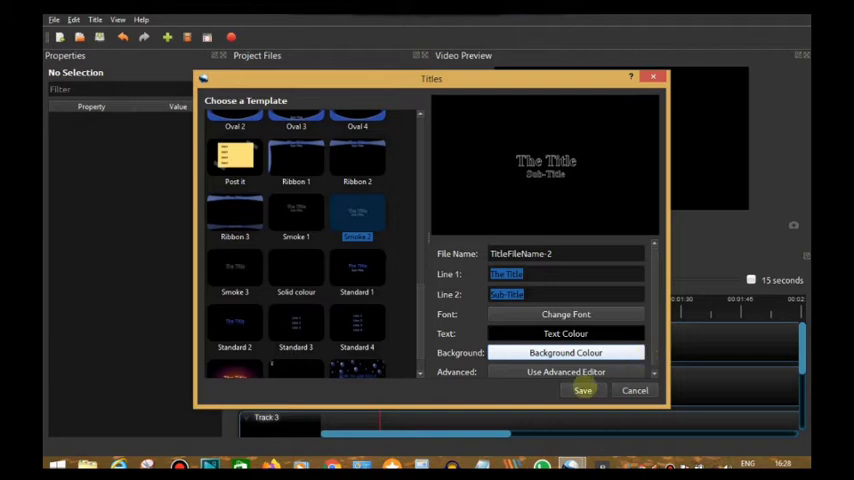
left_click(584, 390)
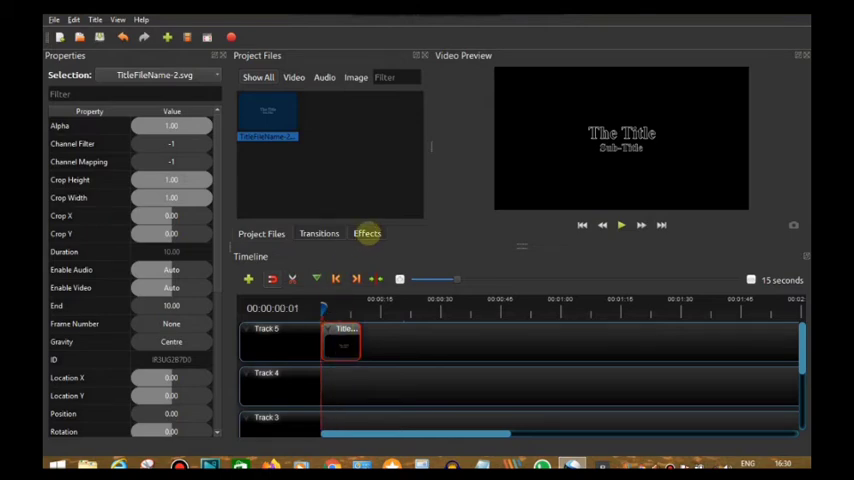
- Show the Effects library with Bars, Blur and Chroma Key listed
left_click(368, 232)
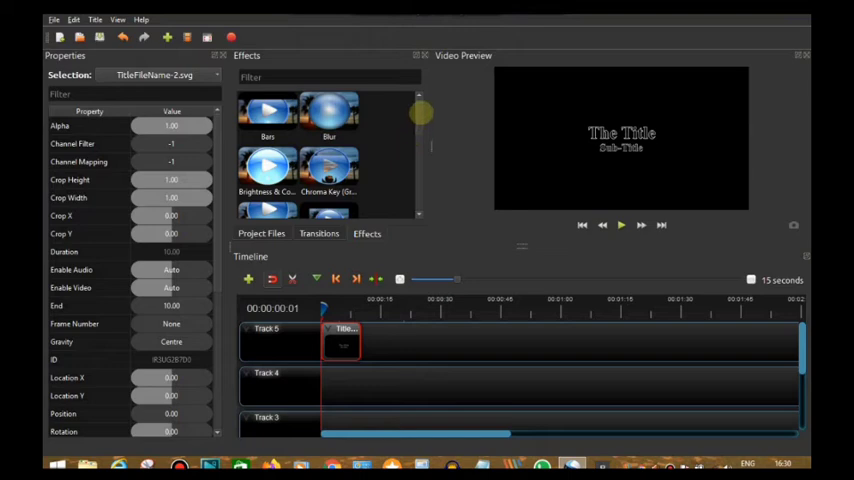
scroll("down", 3)
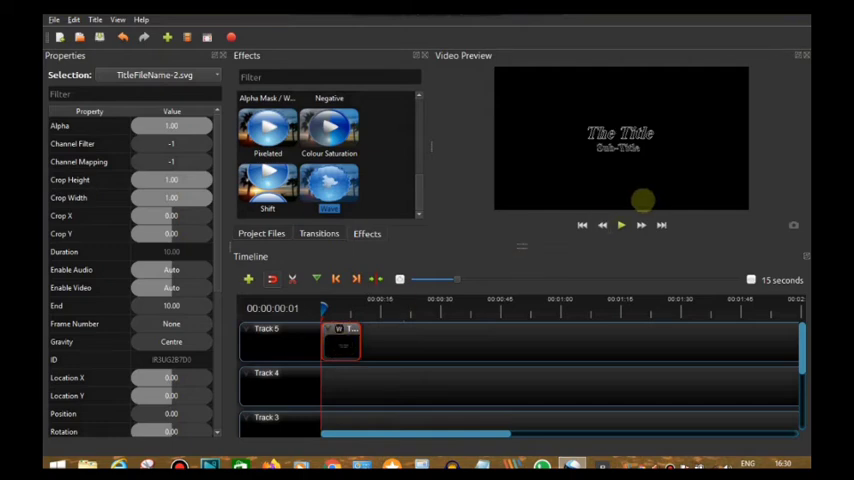
left_click(620, 224)
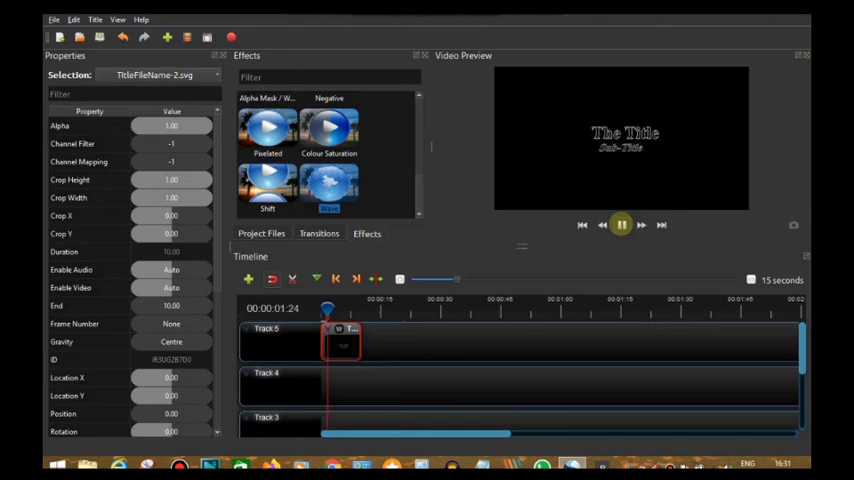
left_click(620, 224)
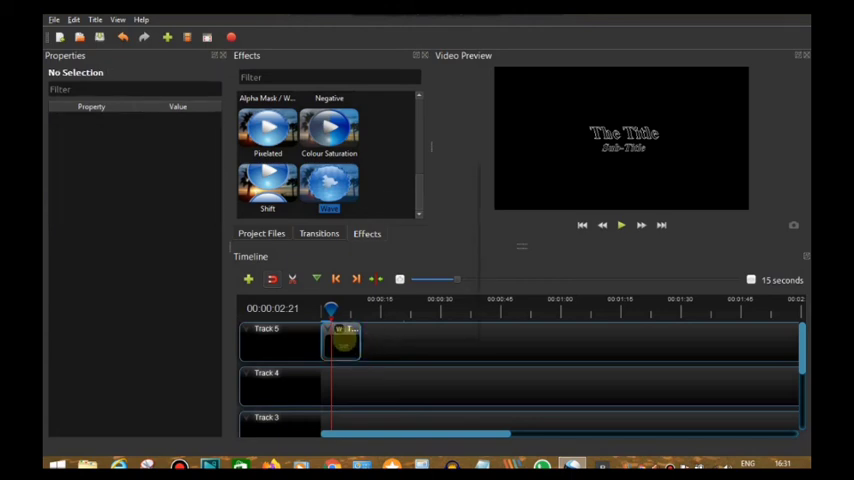
- Apply a slide-to-centre animation to the Track 5 title clip and play it in the preview
right_click(342, 340)
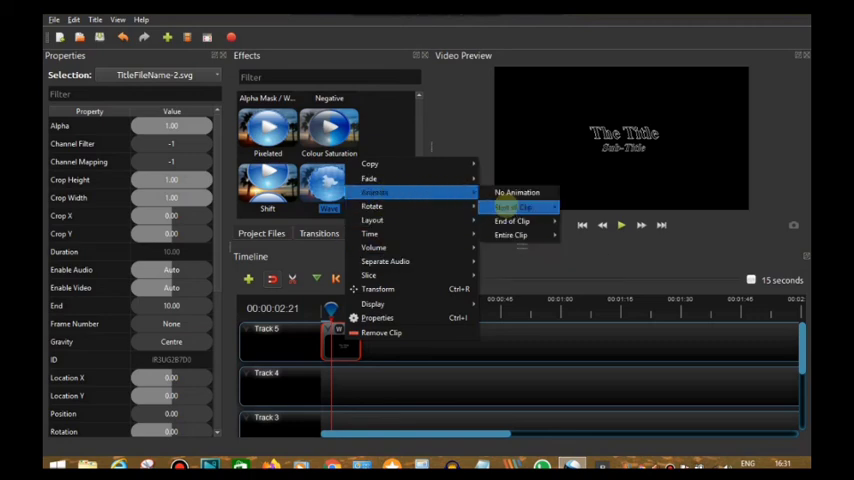
mouse_move(512, 220)
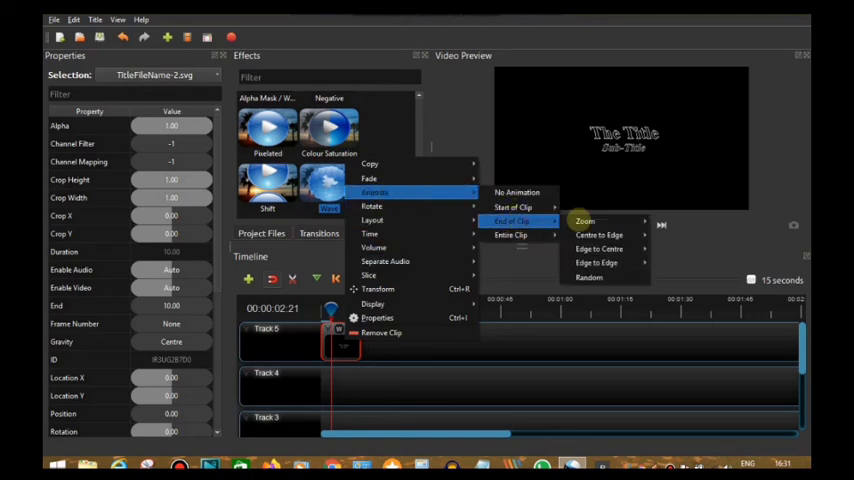
mouse_move(596, 250)
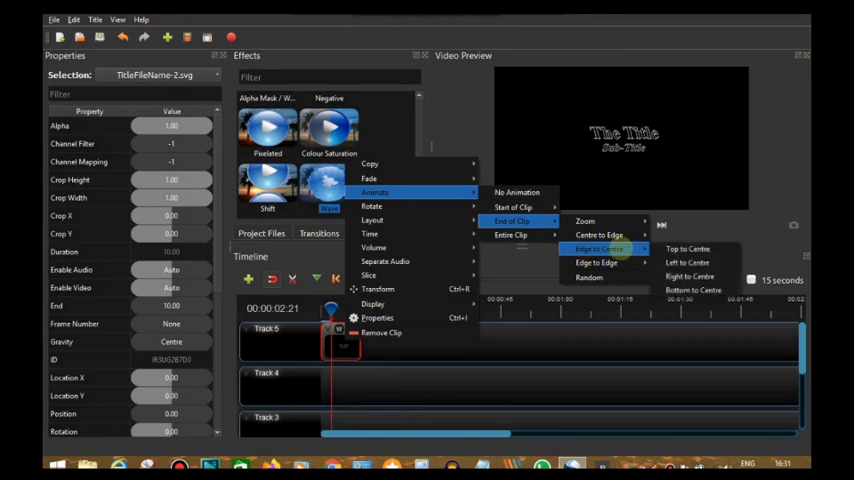
mouse_move(692, 290)
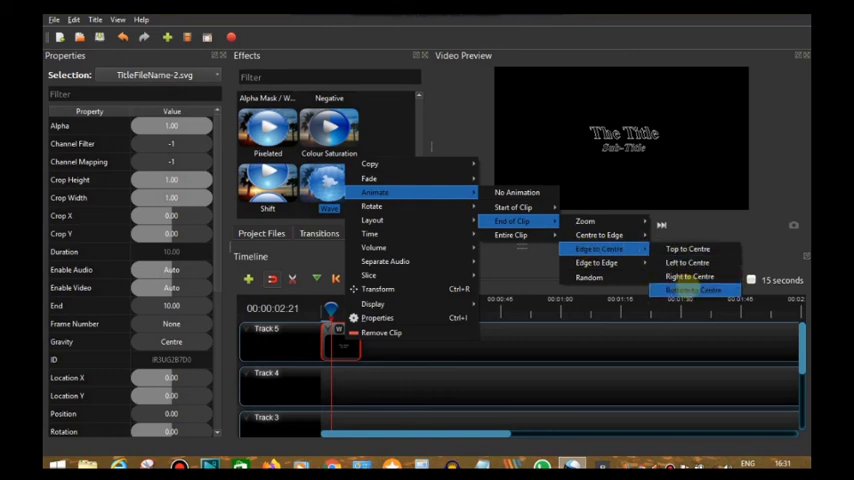
left_click(692, 290)
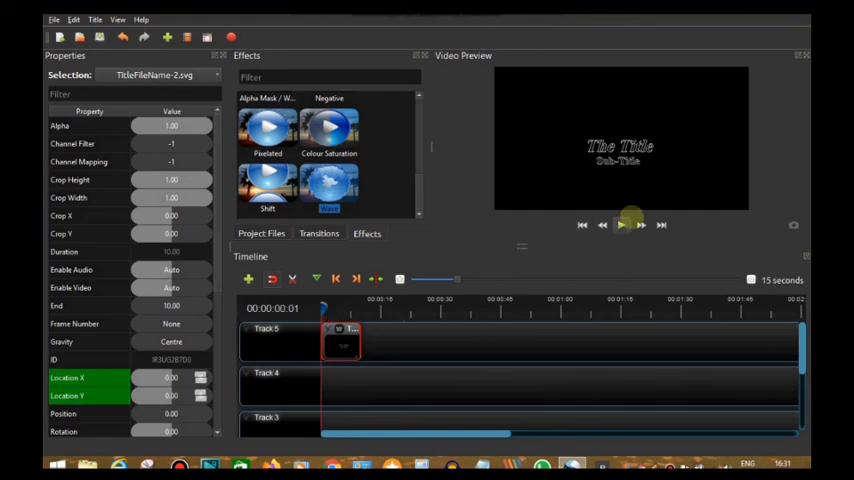
left_click(620, 224)
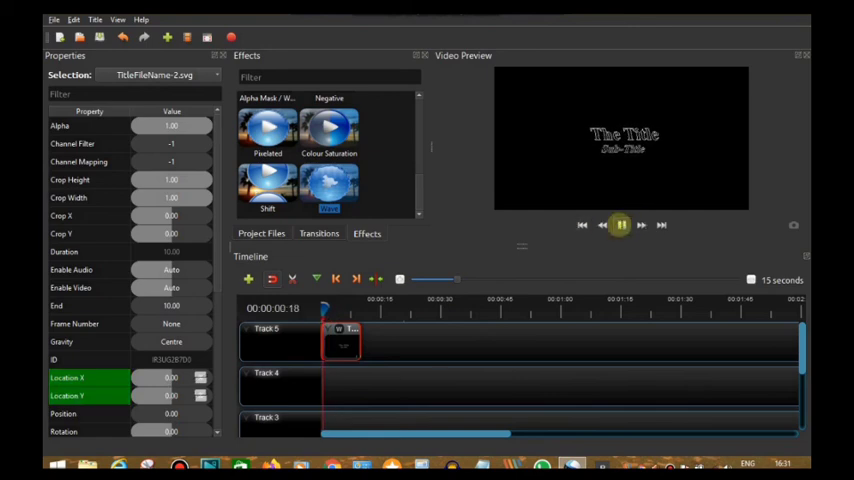